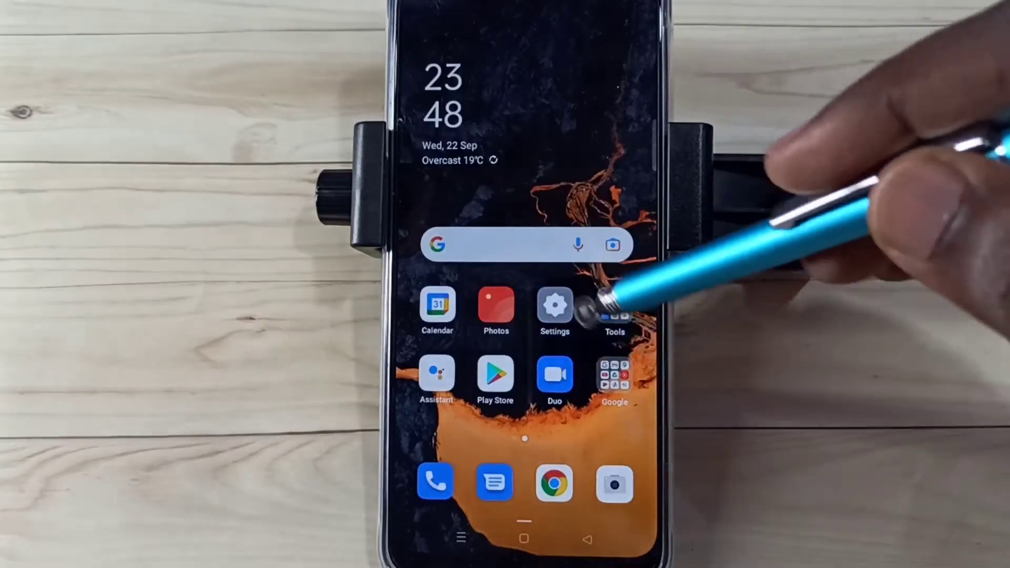
- Launch Settings from the home screen and scroll down toward About phone
left_click(554, 304)
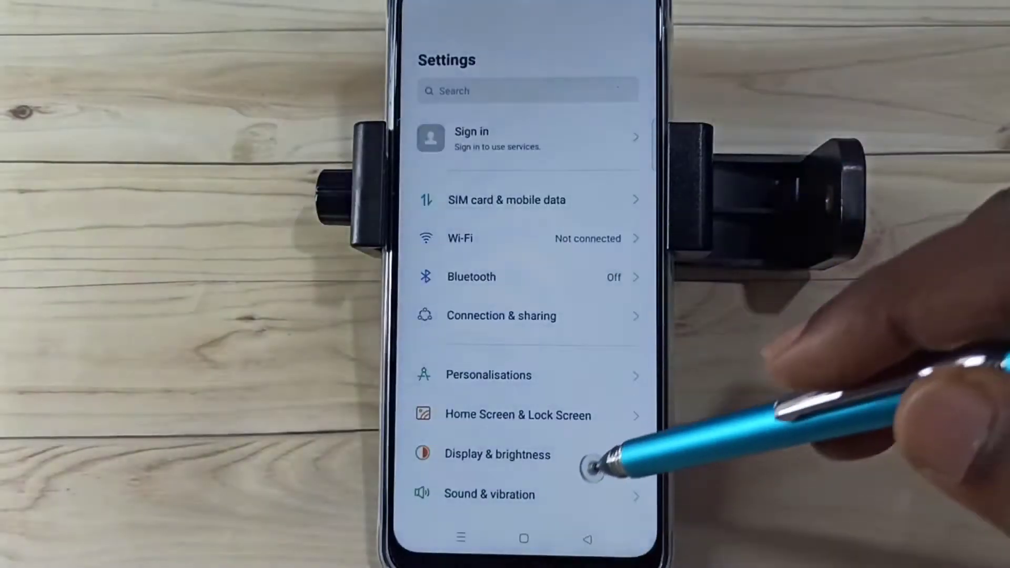
scroll("down", 3)
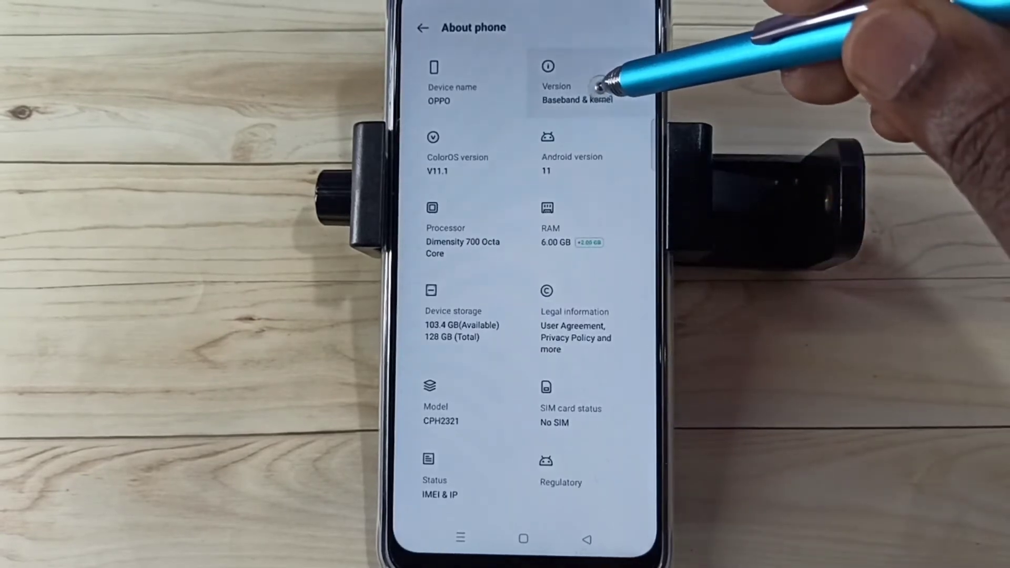
- Open the Version details to reach the Build number for unlocking developer mode
left_click(575, 83)
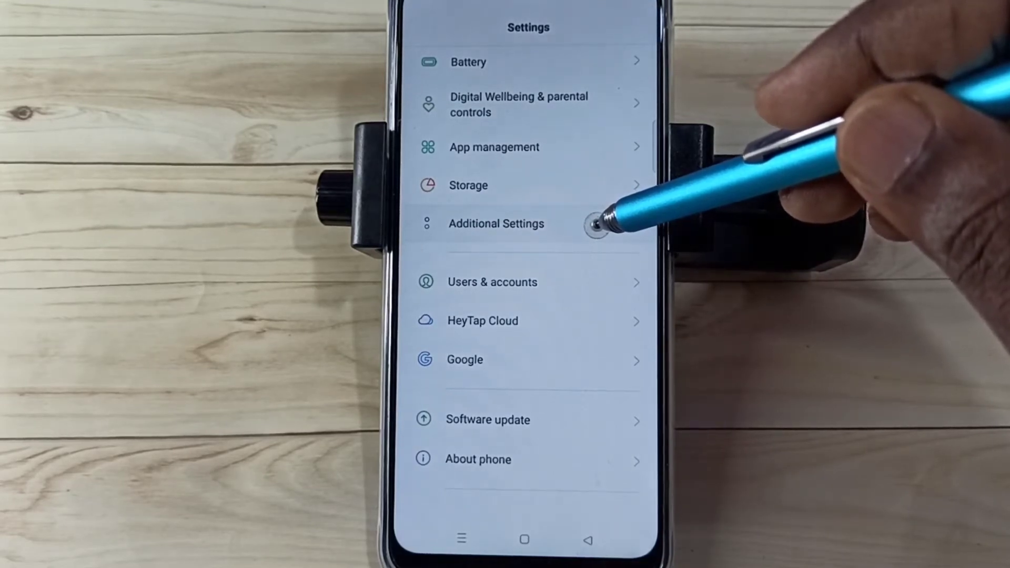
- Enter Additional Settings to reach Developer options and its Debugging section
left_click(496, 223)
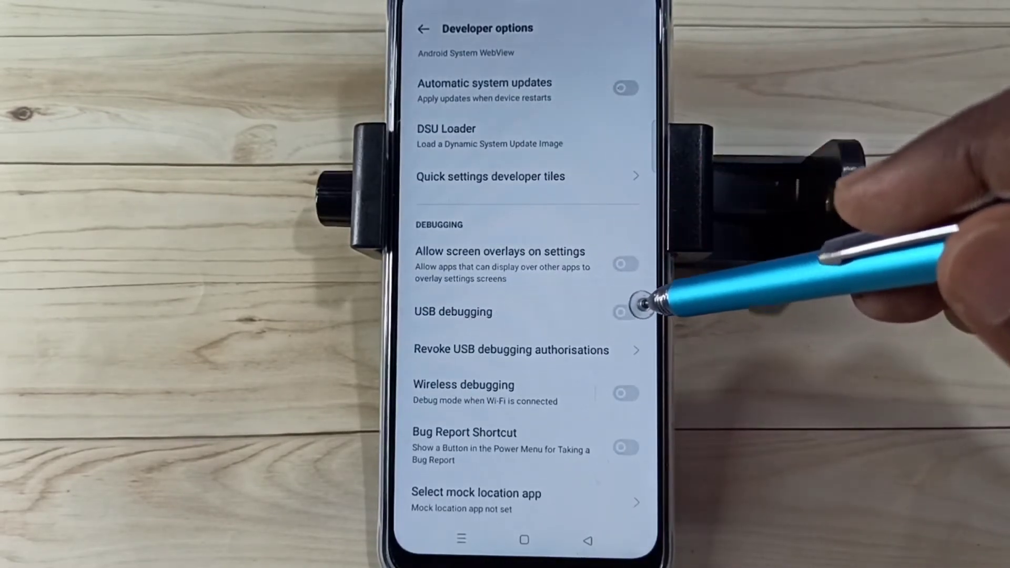
- Switch the USB debugging toggle on in the Debugging section
left_click(625, 312)
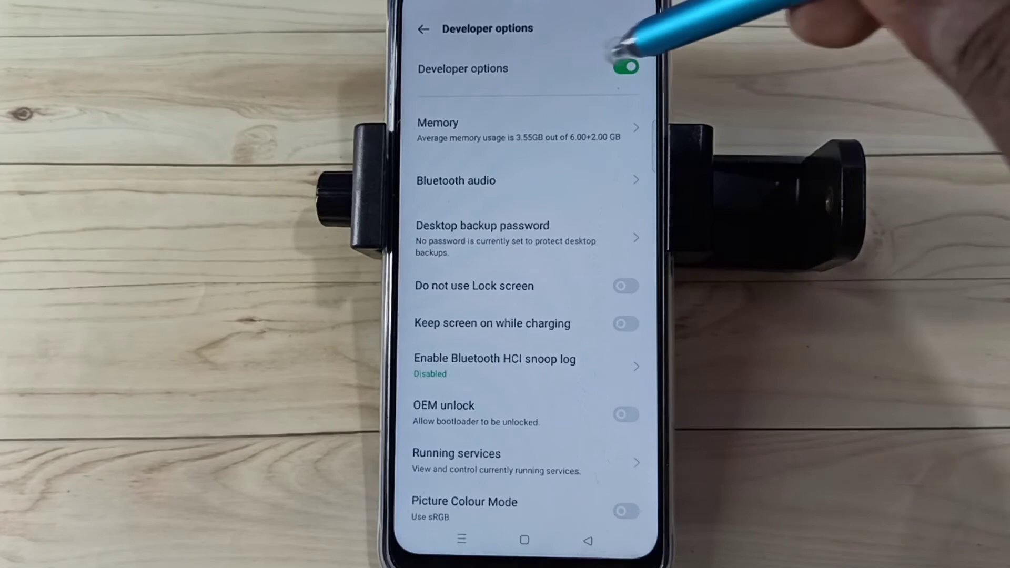
- Disable the Developer options master switch, then go to Additional Settings
left_click(623, 66)
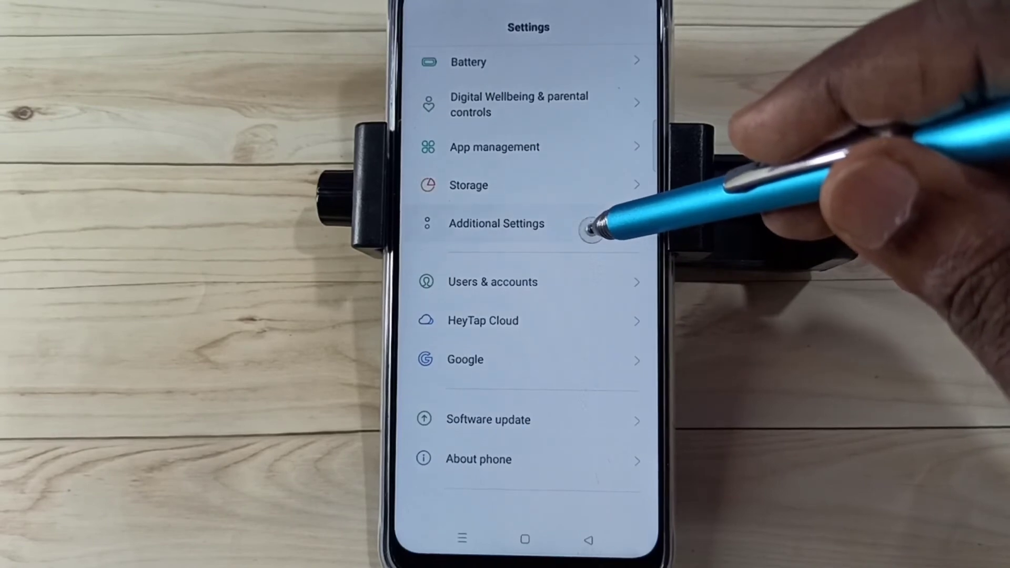
left_click(497, 223)
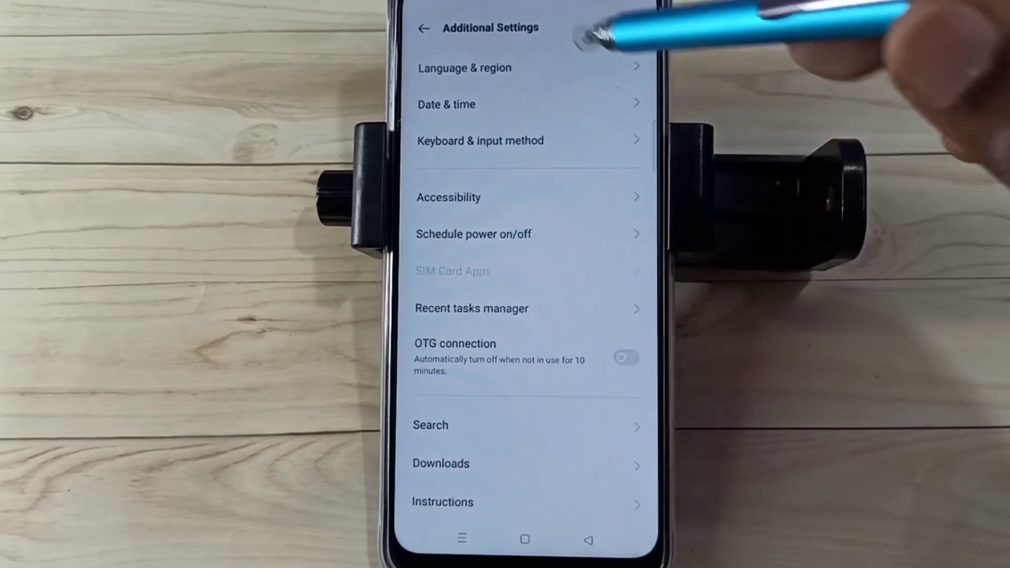